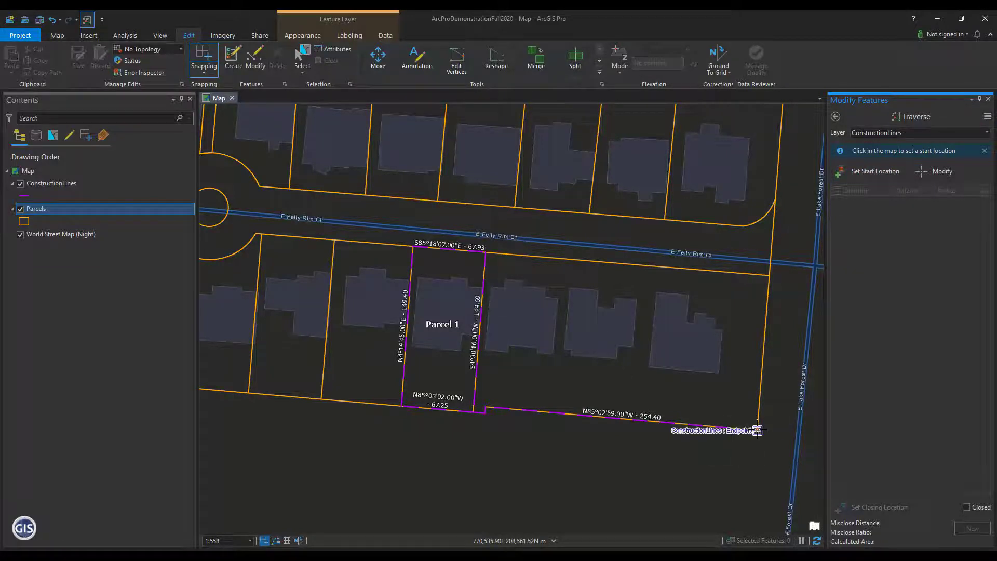
- Set the traverse start at the east endpoint of the southern boundary construction line
left_click(757, 430)
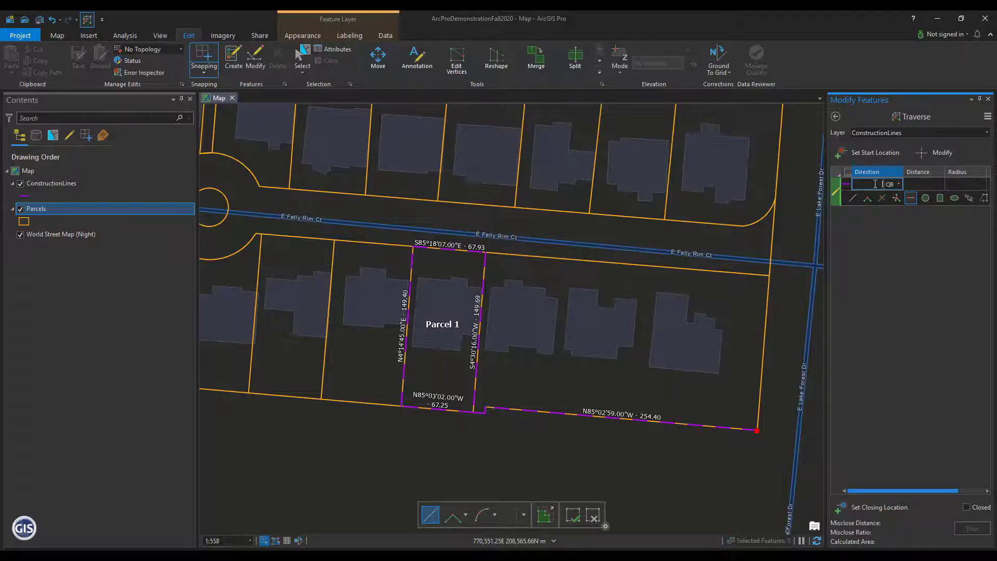
- Enter deed courses with bearings 85-03-01 (194), 85-02-54 and 4-26-27 along the boundary
type("85")
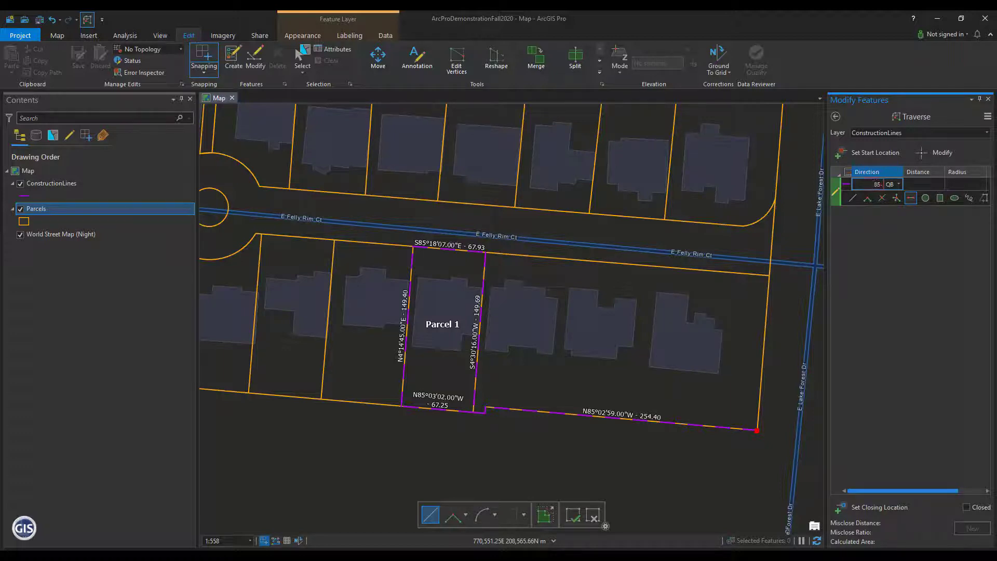
type("85-03-01")
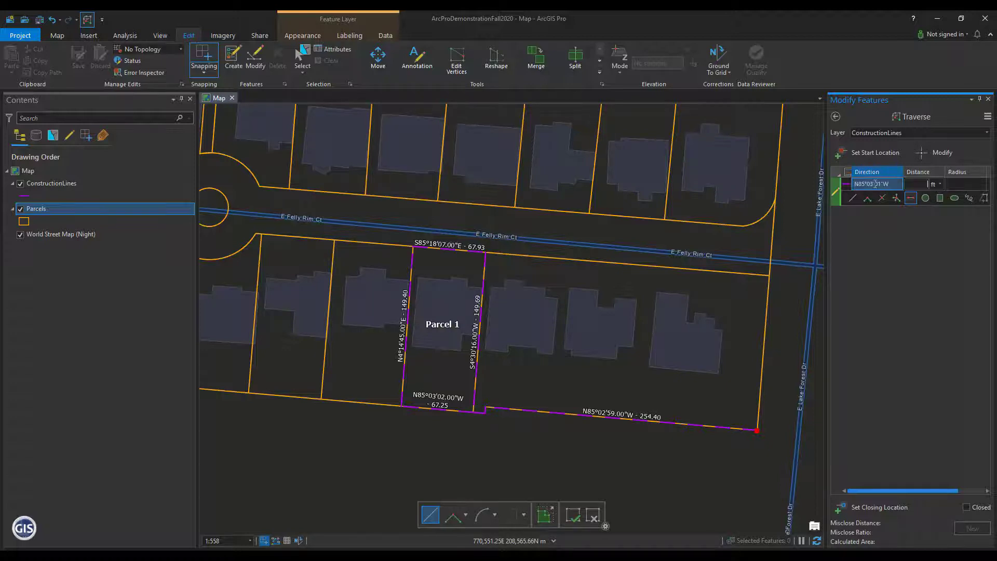
type("194.72")
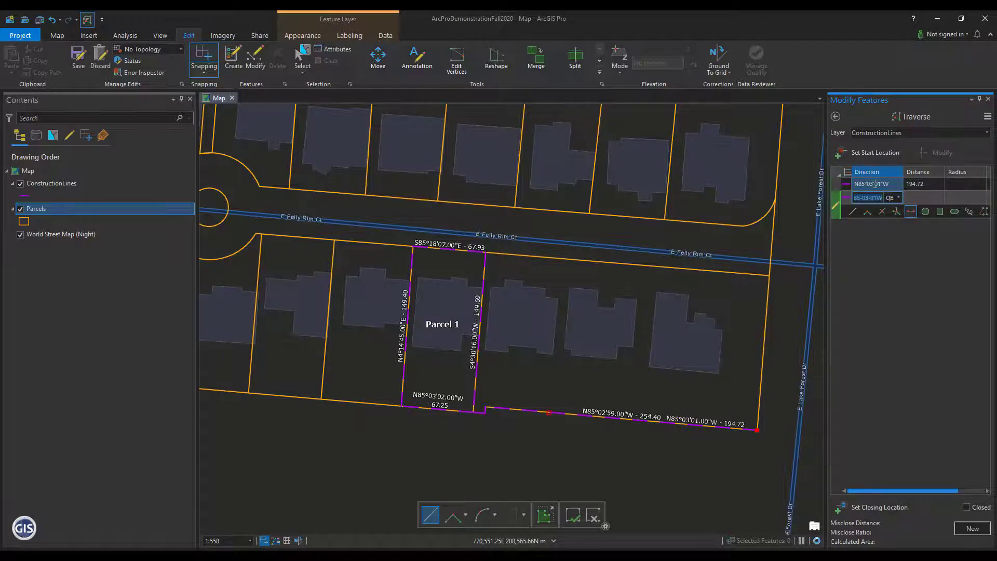
type("85")
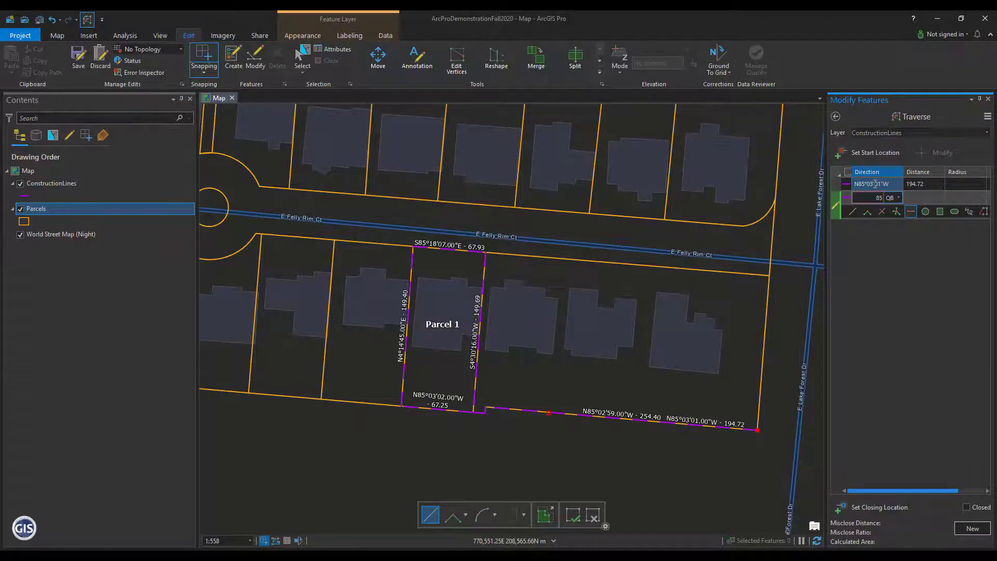
type("85-02-54")
left_click(925, 197)
type("59")
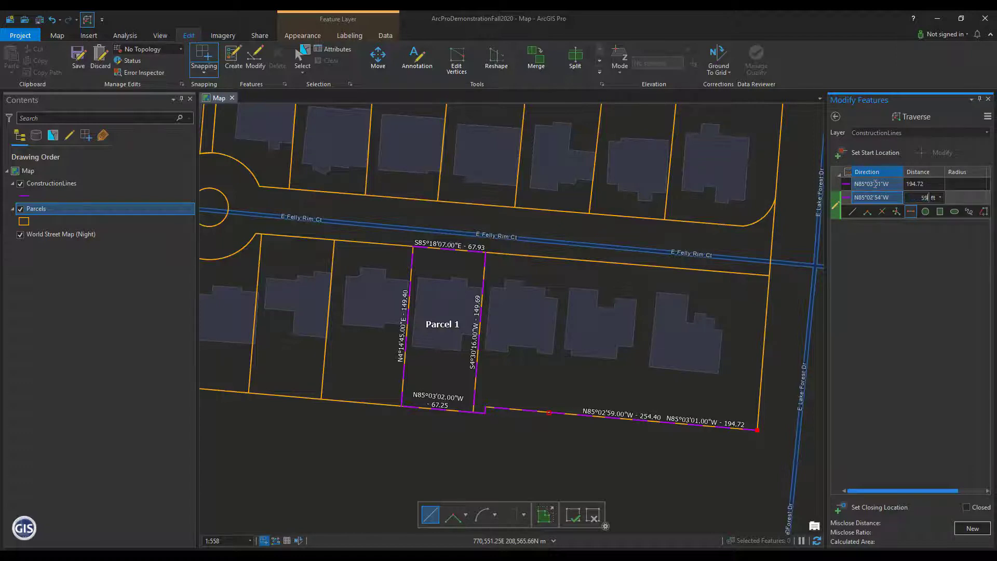
type(".68")
key("Enter")
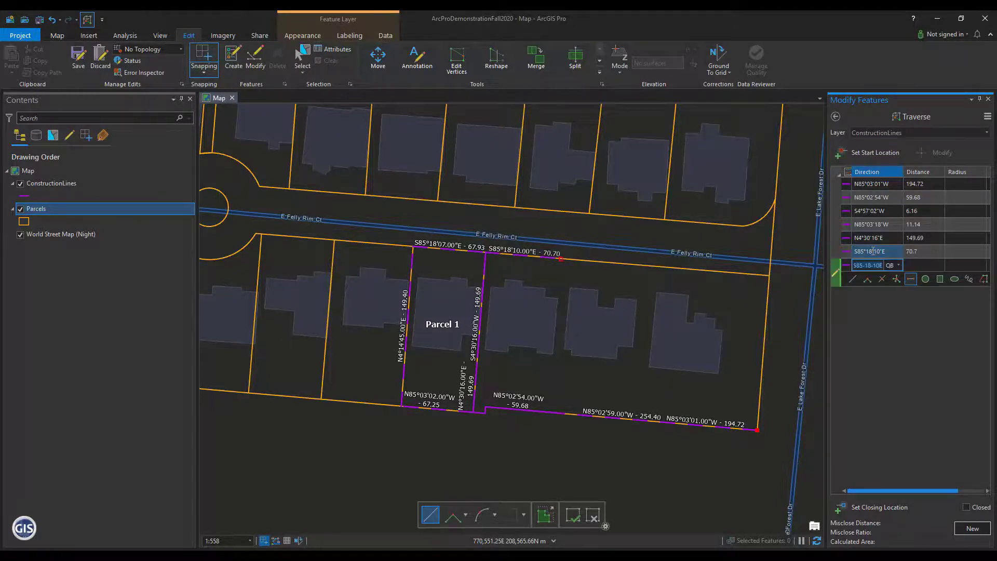
type("4-26-27")
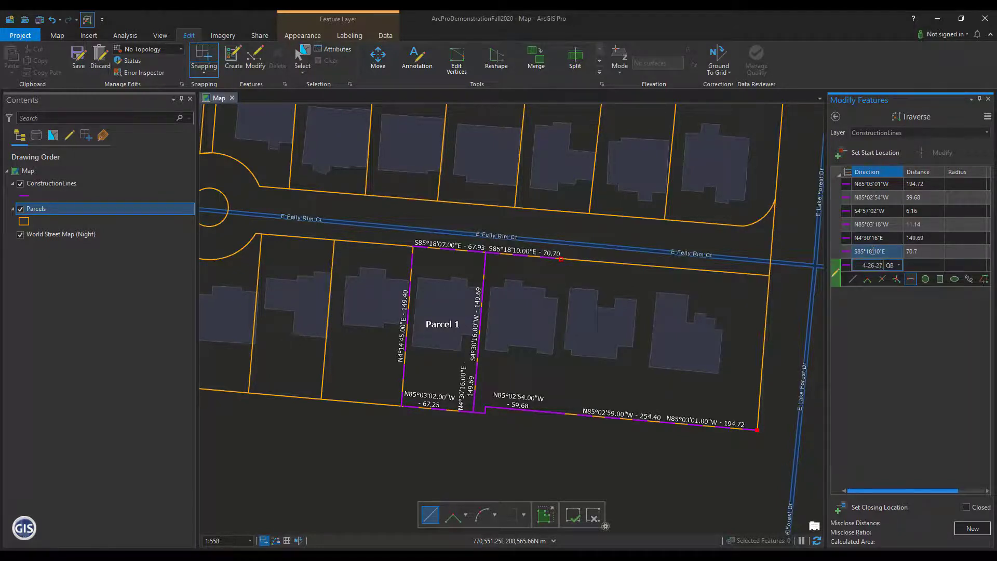